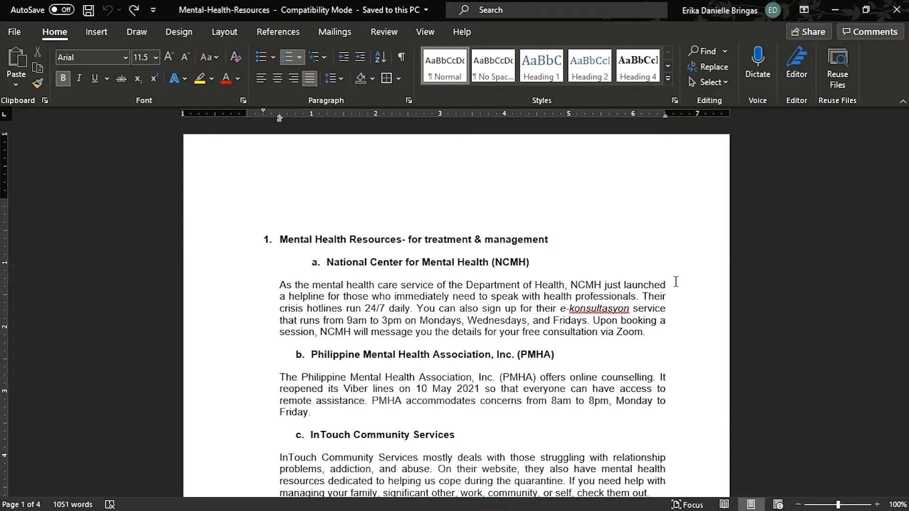
Ink red underlines beneath the main heading and the NCMH heading with the Draw pen
click(551, 239)
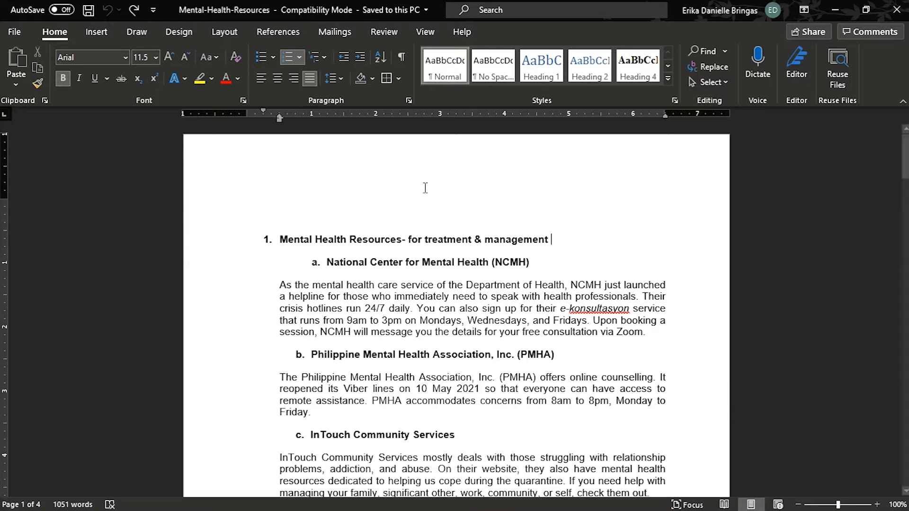
click(137, 32)
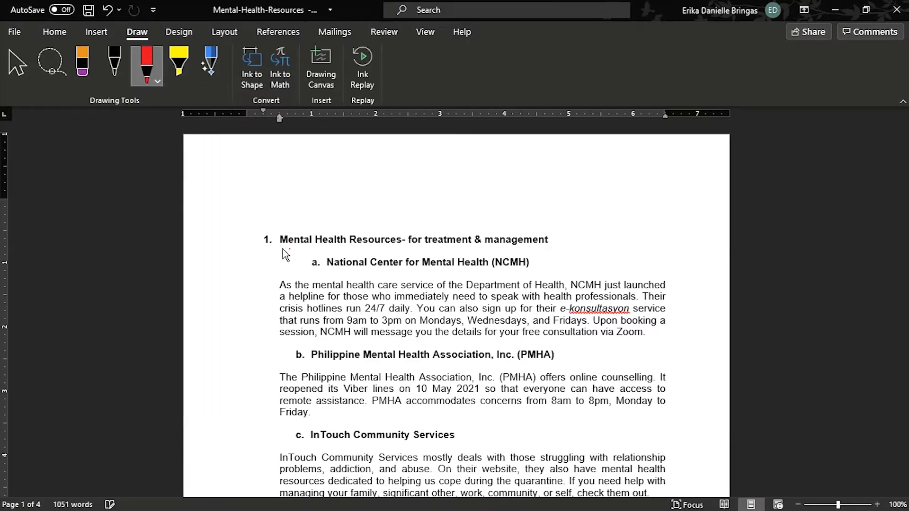
click(157, 80)
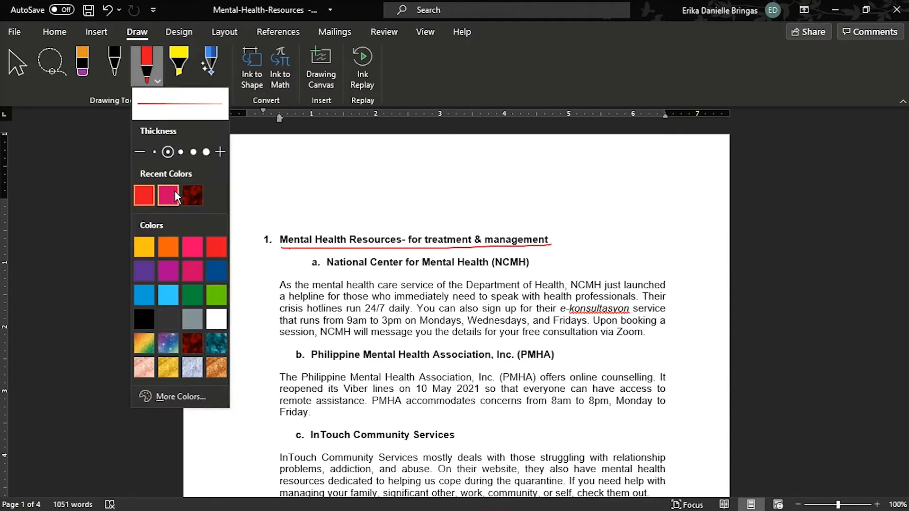
click(167, 195)
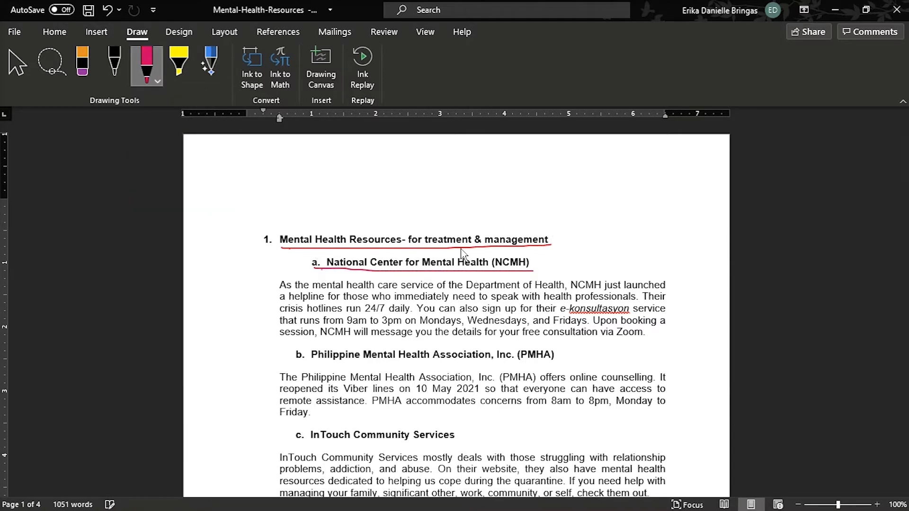
click(17, 63)
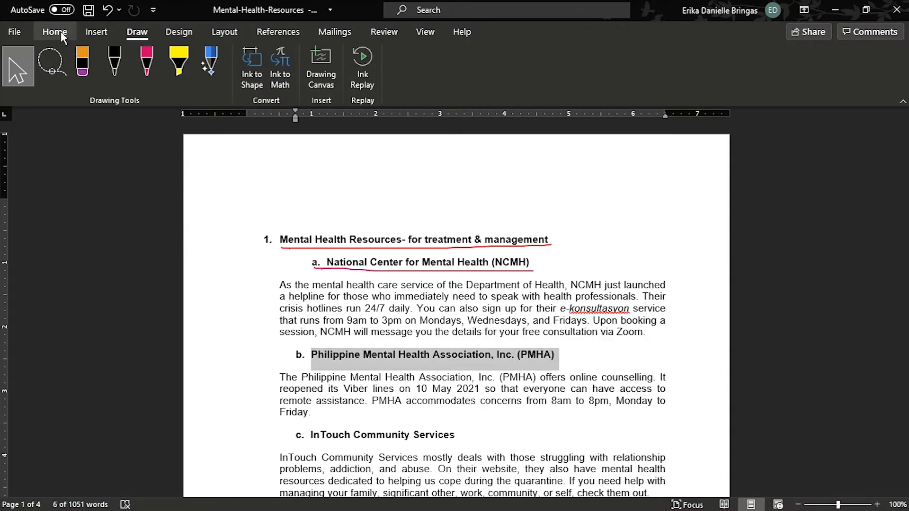
Apply an Outside Borders box around the PMHA heading from the Home Borders menu
click(54, 32)
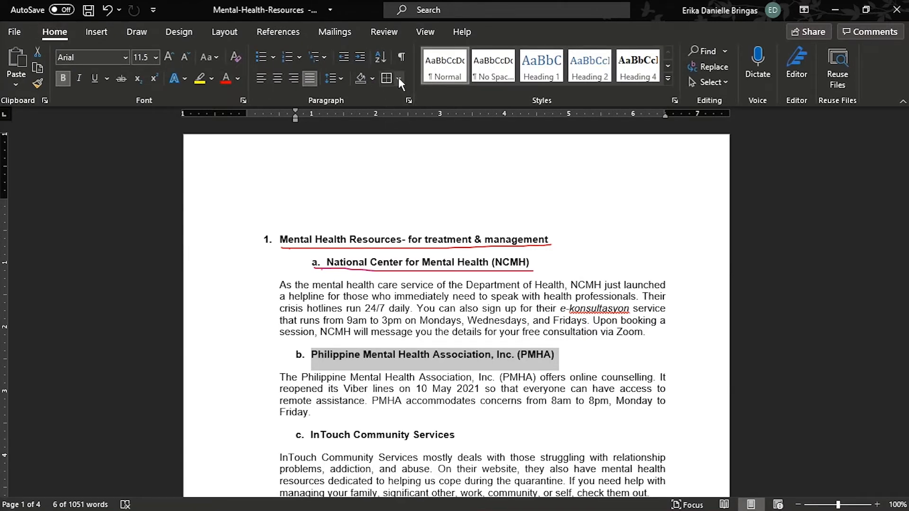
click(398, 78)
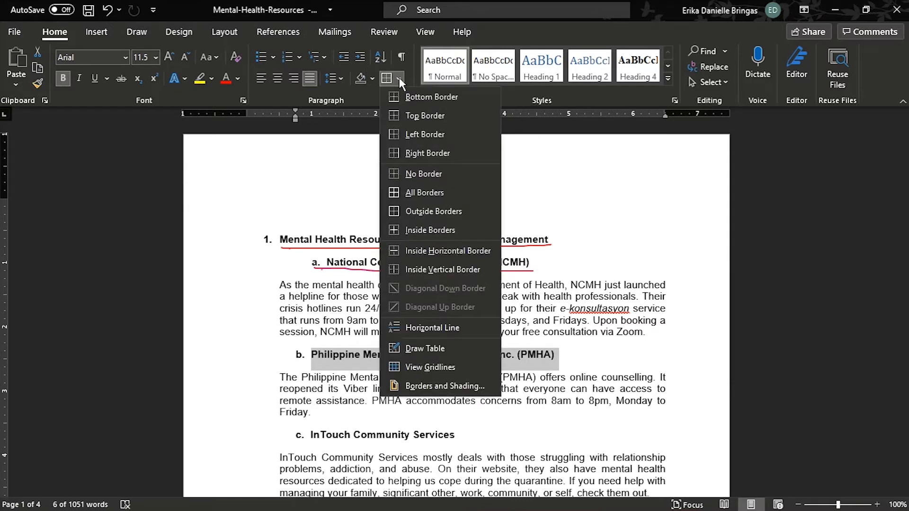
mouse_move(432, 212)
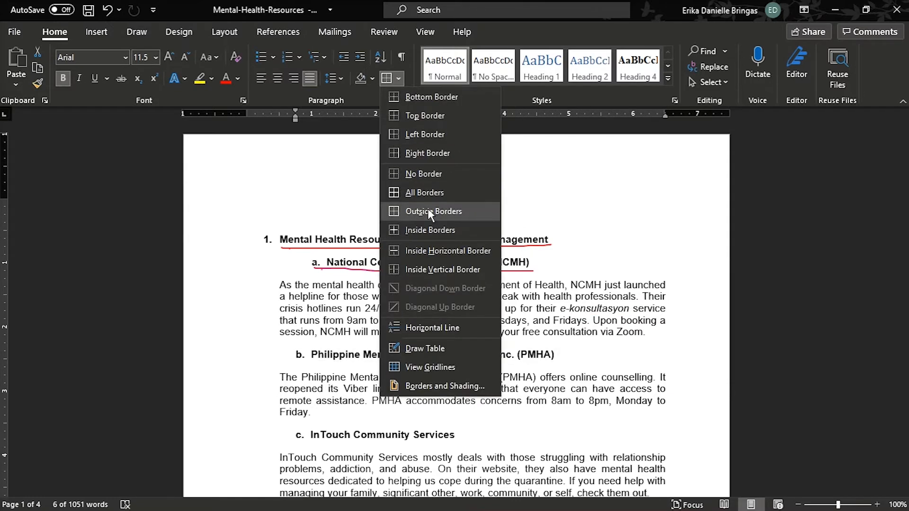
click(433, 211)
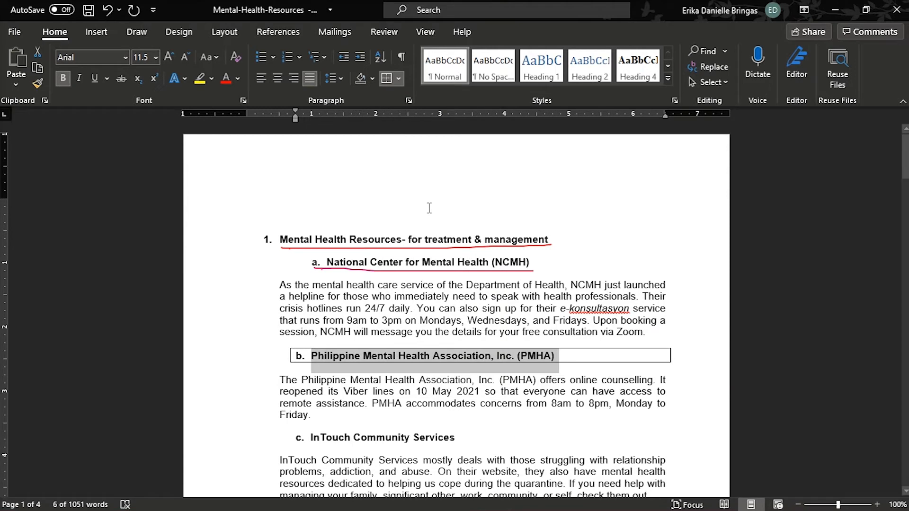
click(560, 370)
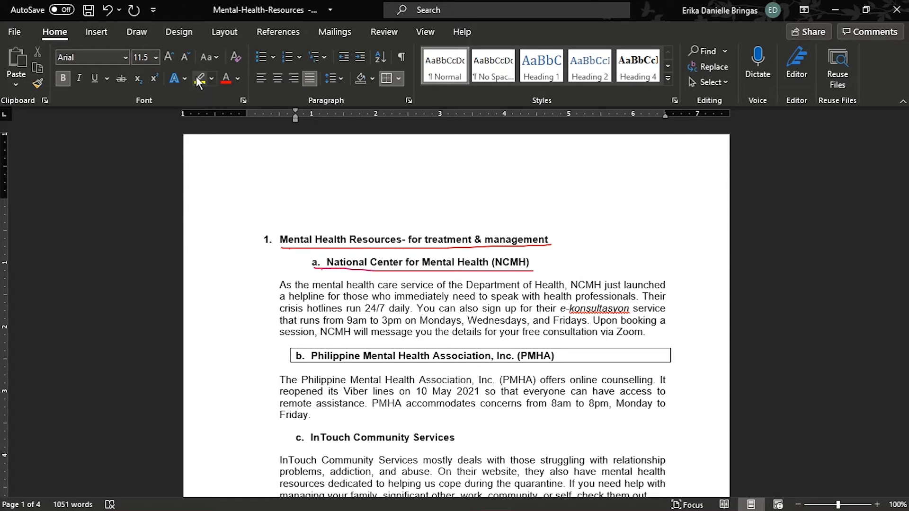
Highlight the Philippine Mental Health Association description paragraph in yellow
click(199, 78)
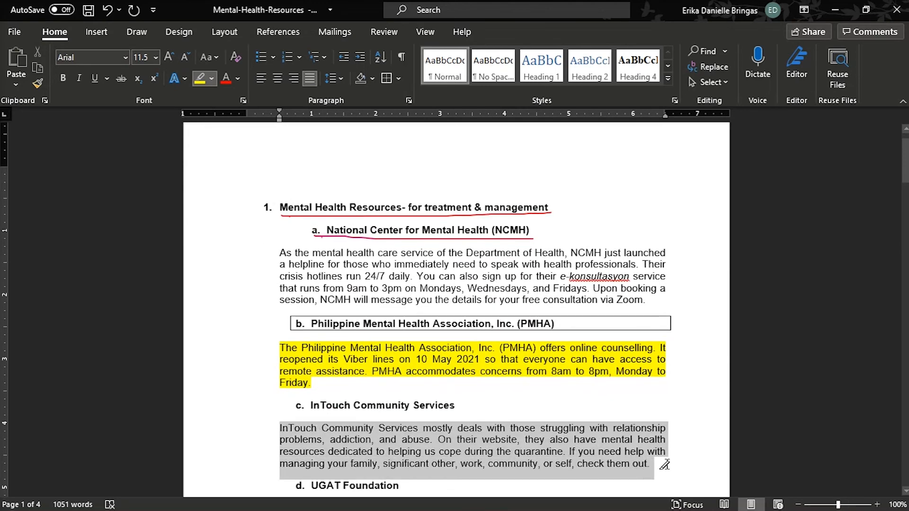
Highlight the InTouch Community Services paragraph yellow, then turn highlighting off
click(200, 78)
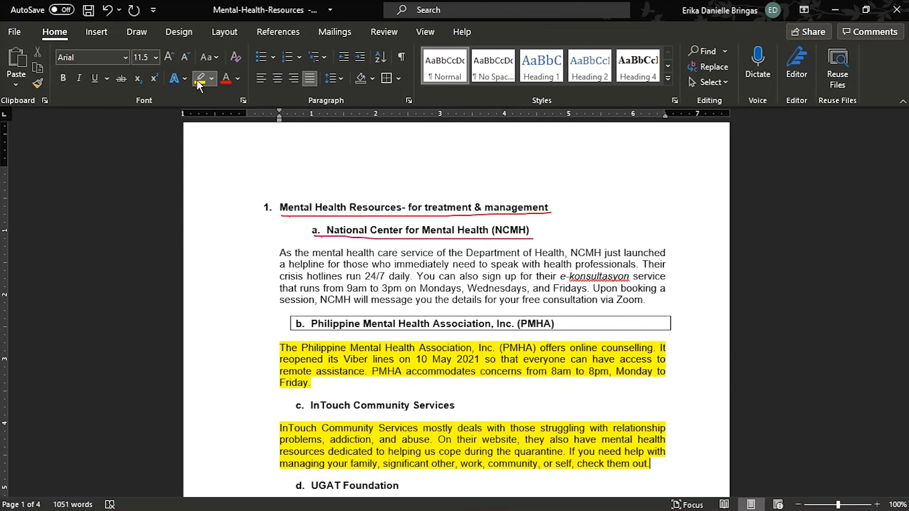
click(199, 79)
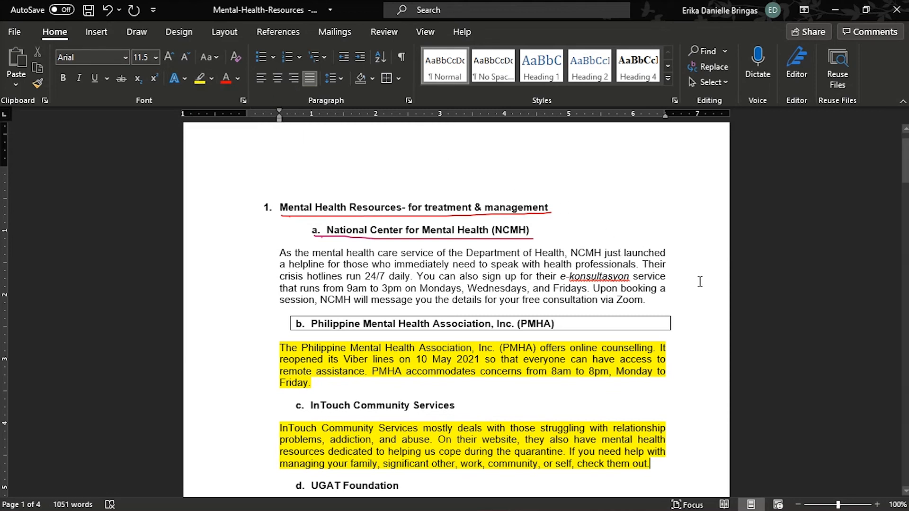